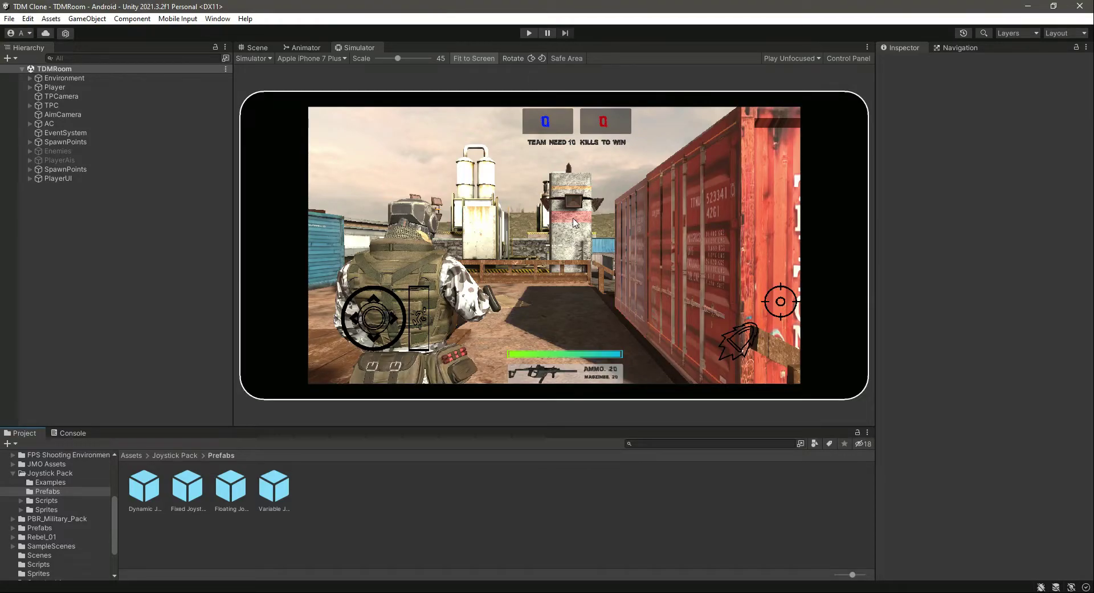
pyautogui.moveTo(694, 370)
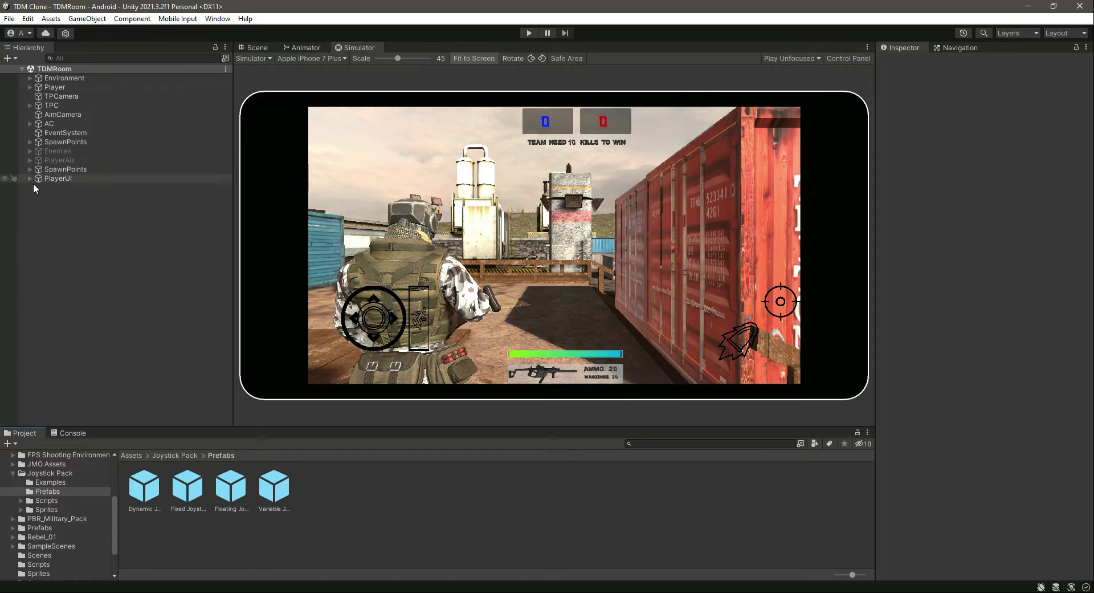
# - Duplicate the Aim button inside PlayerUI and move the copy left of the fire button
pyautogui.click(58, 260)
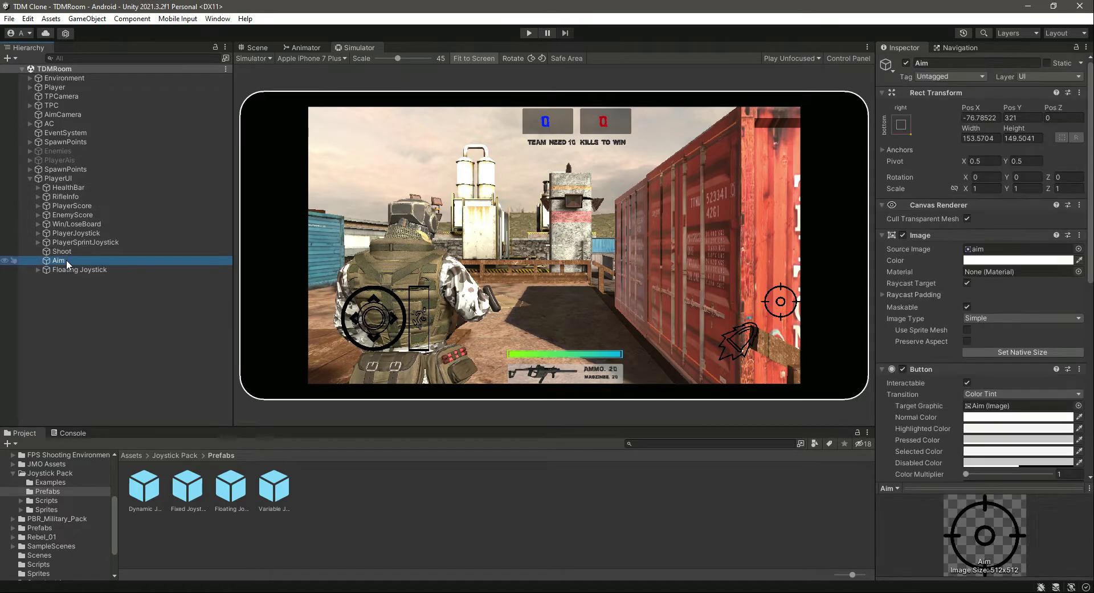
pyautogui.press('ctrl+d')
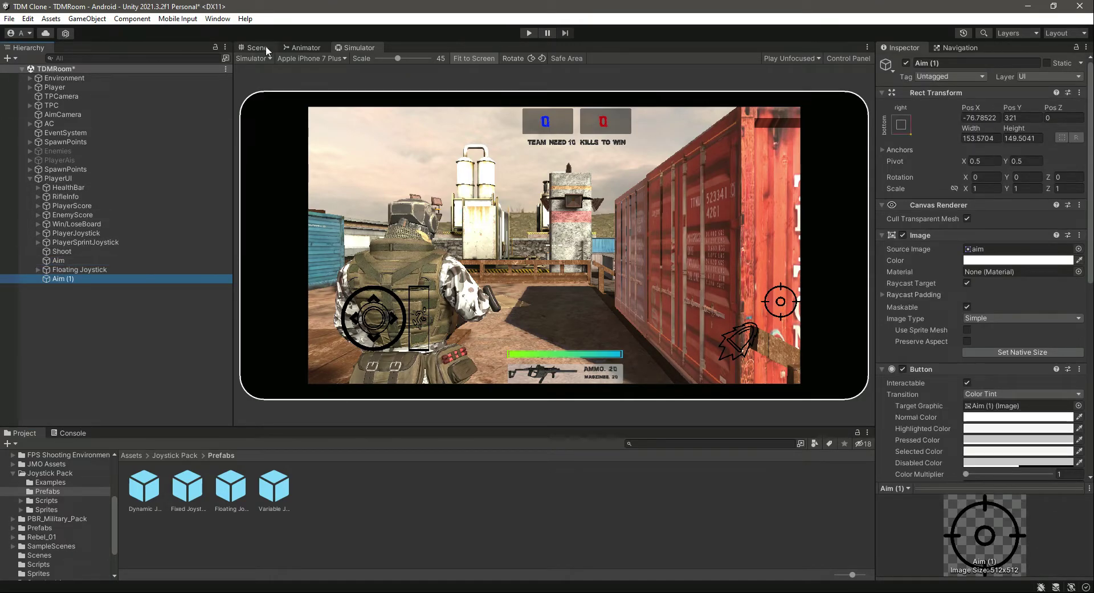
pyautogui.click(256, 47)
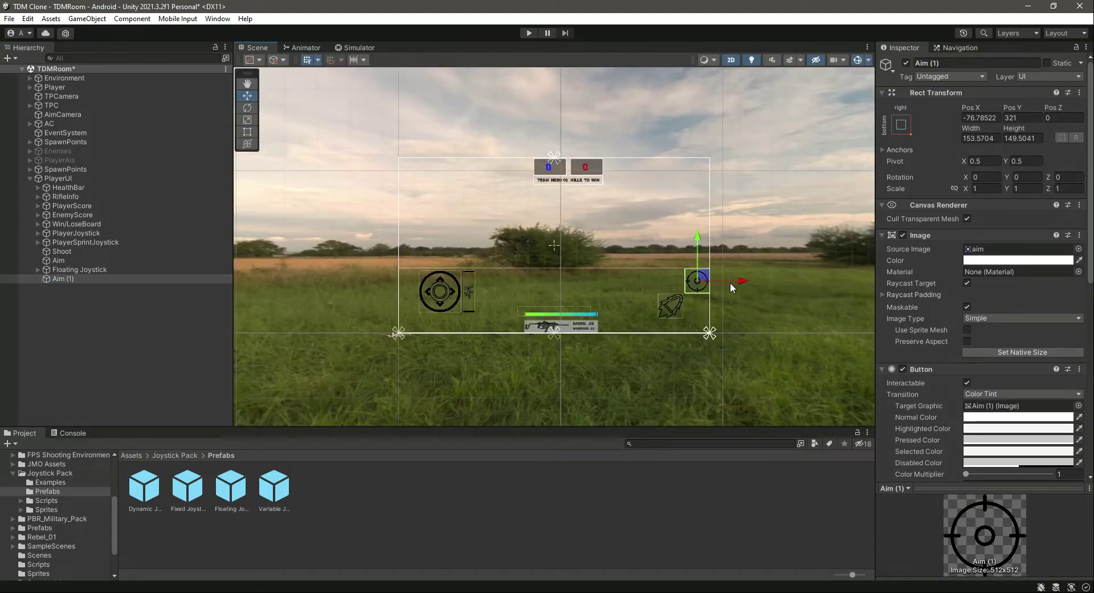
pyautogui.moveTo(698, 281); pyautogui.dragTo(642, 280)
pyautogui.write('Jump')
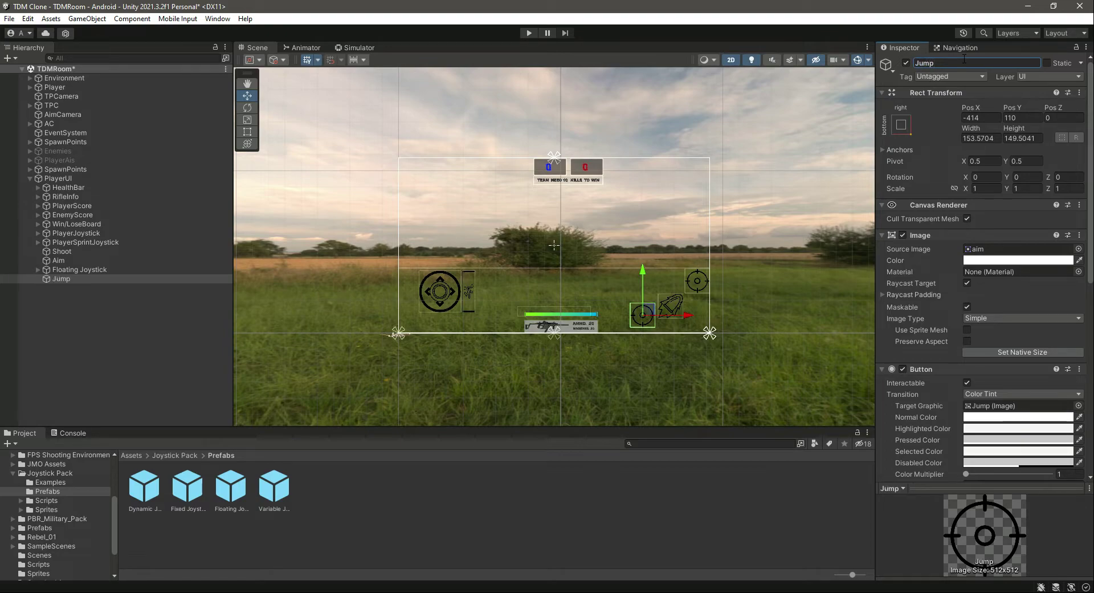
# - Name the button handler Jump, with Pointer Down calling SetDownState and Pointer Up calling SetUpState
pyautogui.scroll(-3)
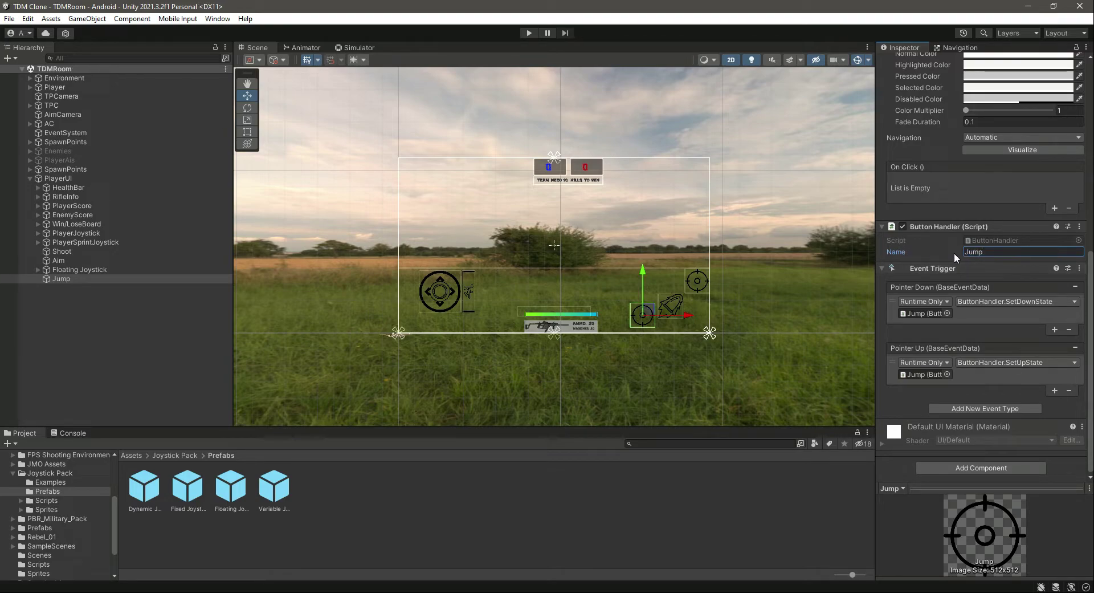
pyautogui.click(1016, 301)
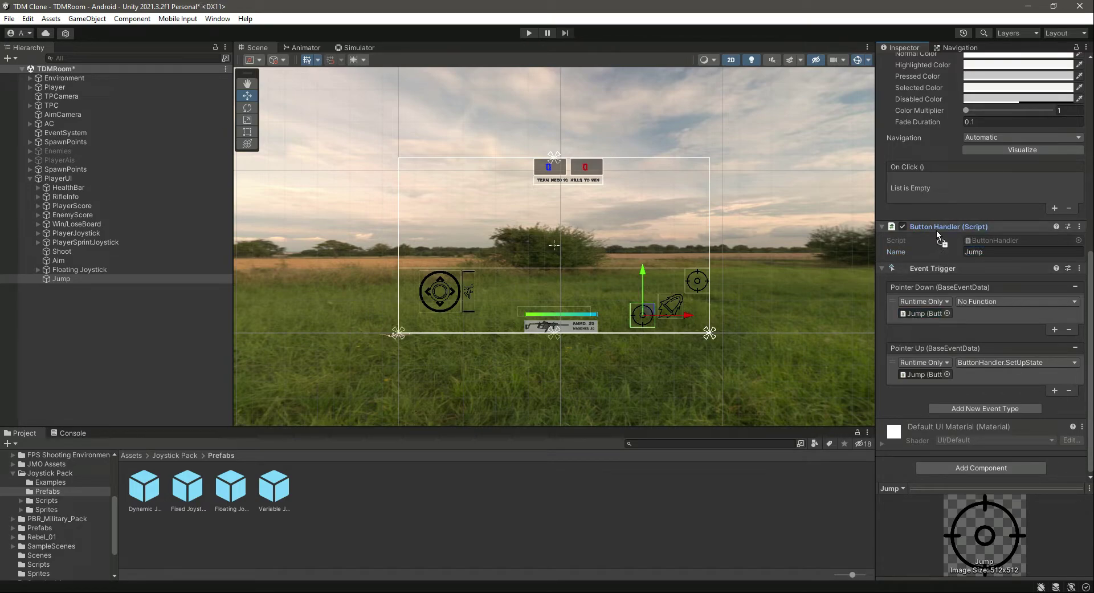
pyautogui.click(1016, 301)
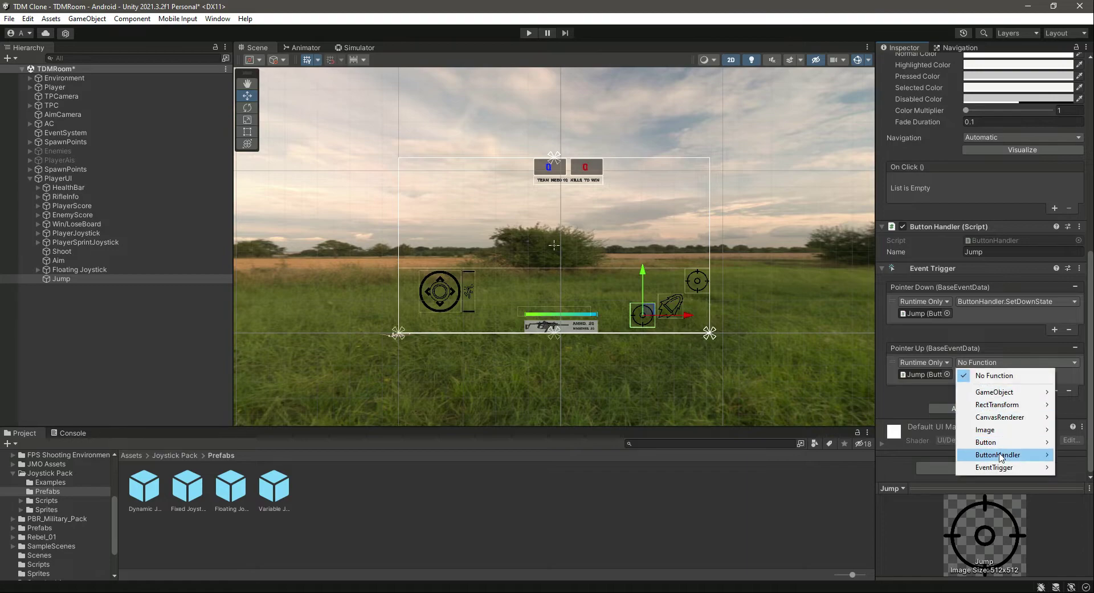
pyautogui.click(998, 455)
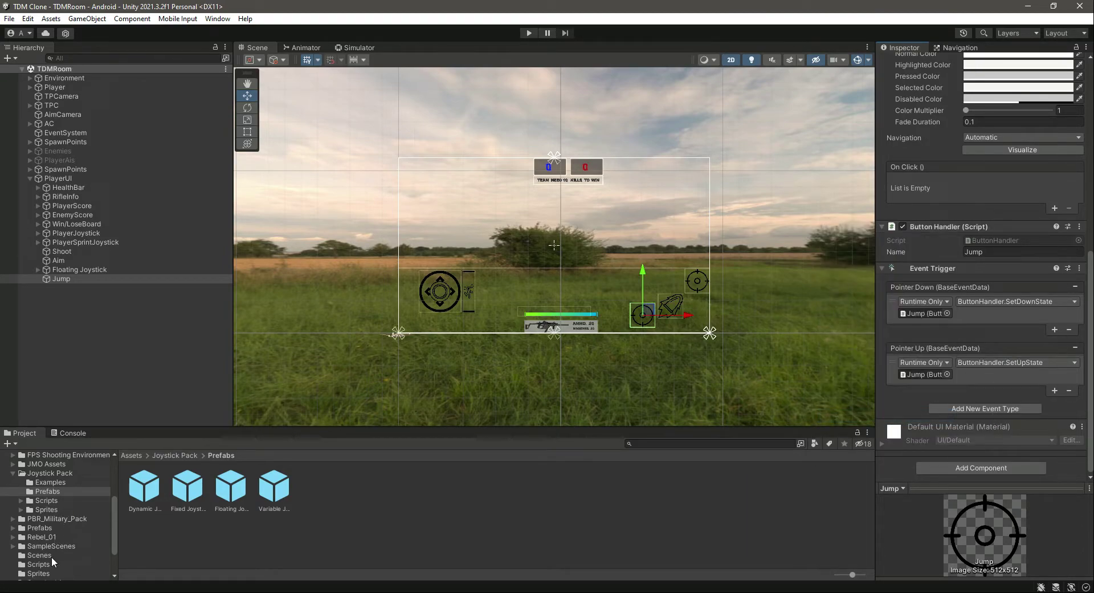
# - Assign the jump sprite from Assets > Sprites to the button image and preview it in the simulator
pyautogui.click(60, 278)
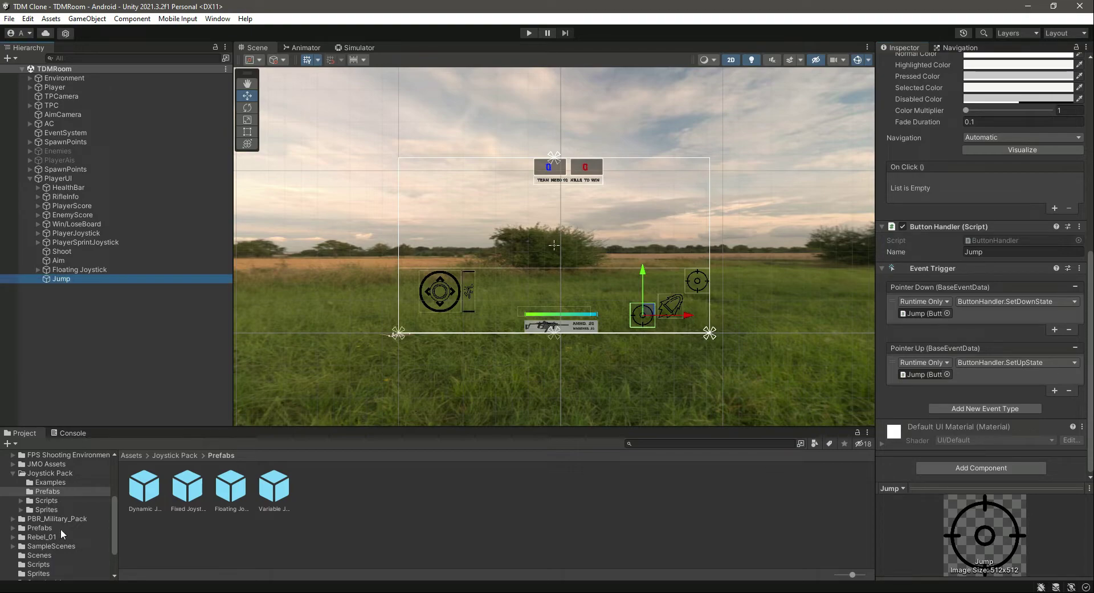
pyautogui.click(39, 526)
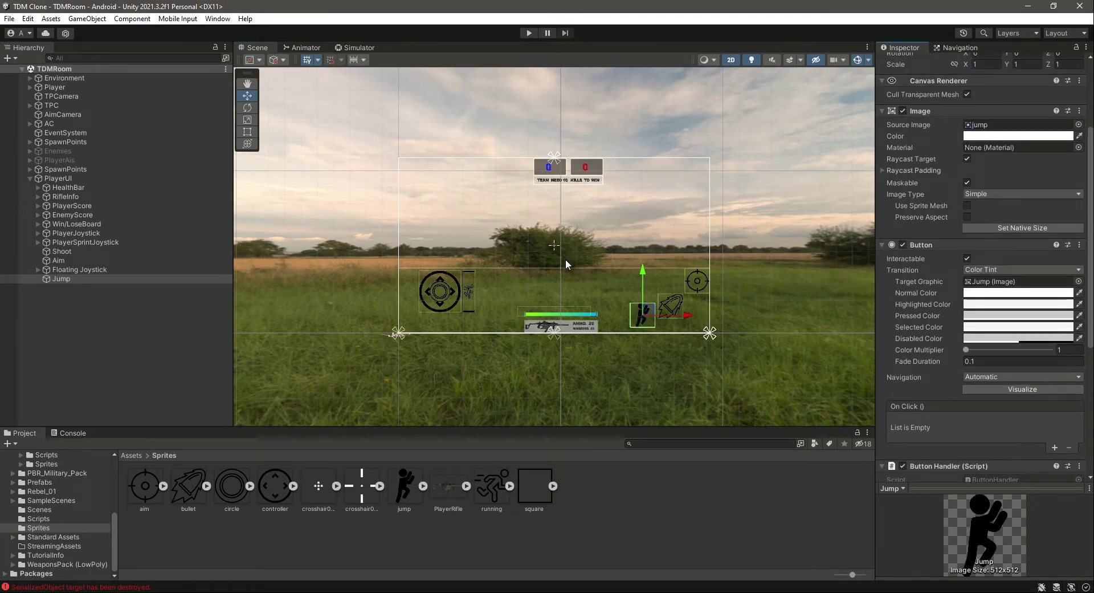
pyautogui.click(359, 48)
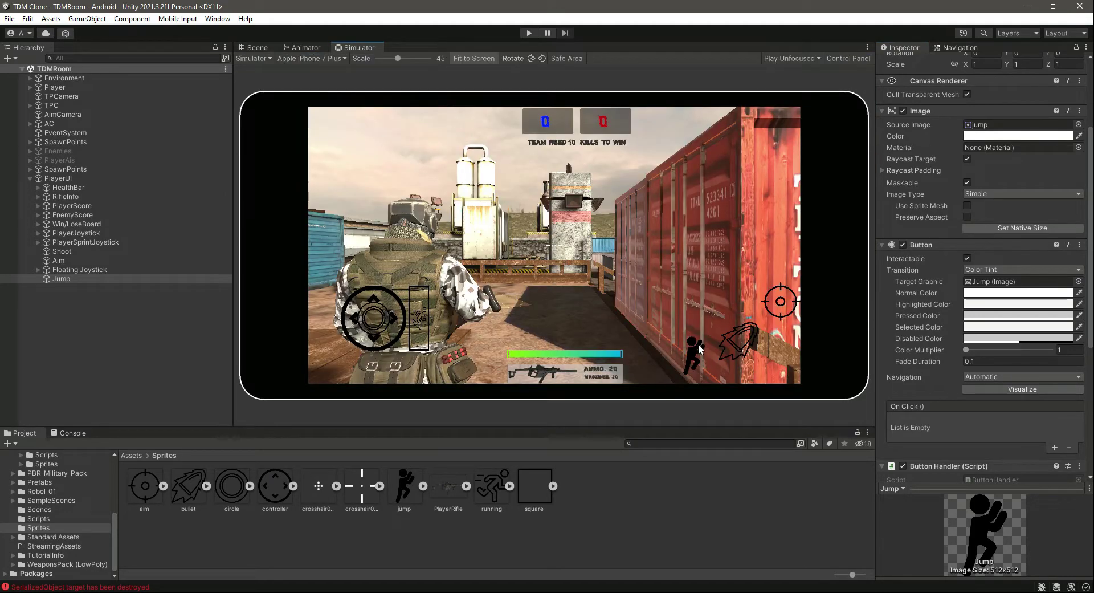
pyautogui.click(72, 433)
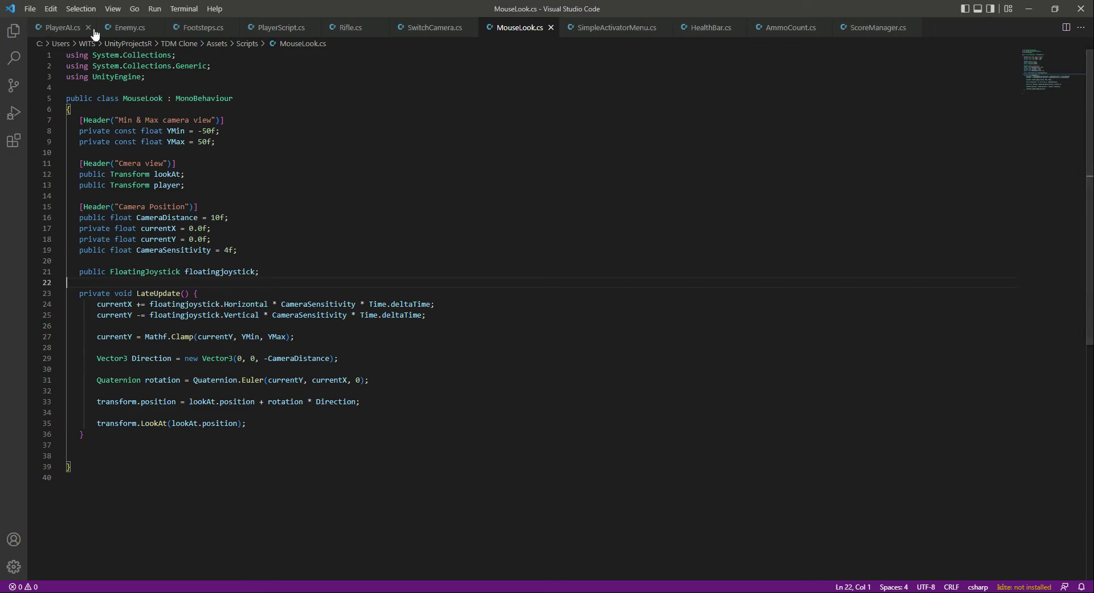
# - Add an if (mobileInputs == true) block at the top of Jump() in PlayerScript.cs
pyautogui.click(279, 27)
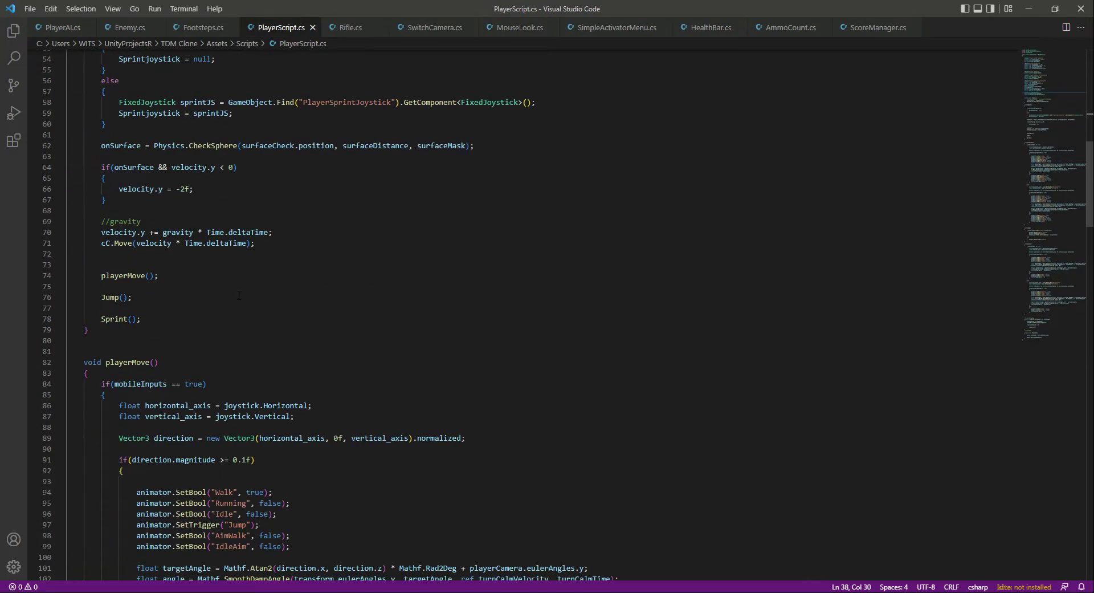
pyautogui.scroll(-3)
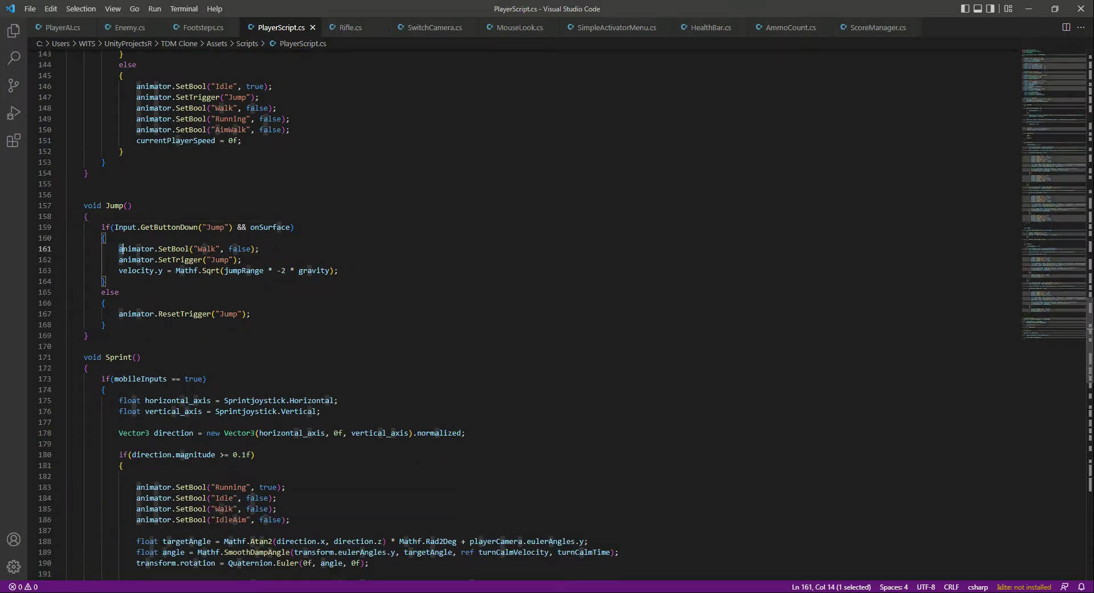
pyautogui.click(87, 215)
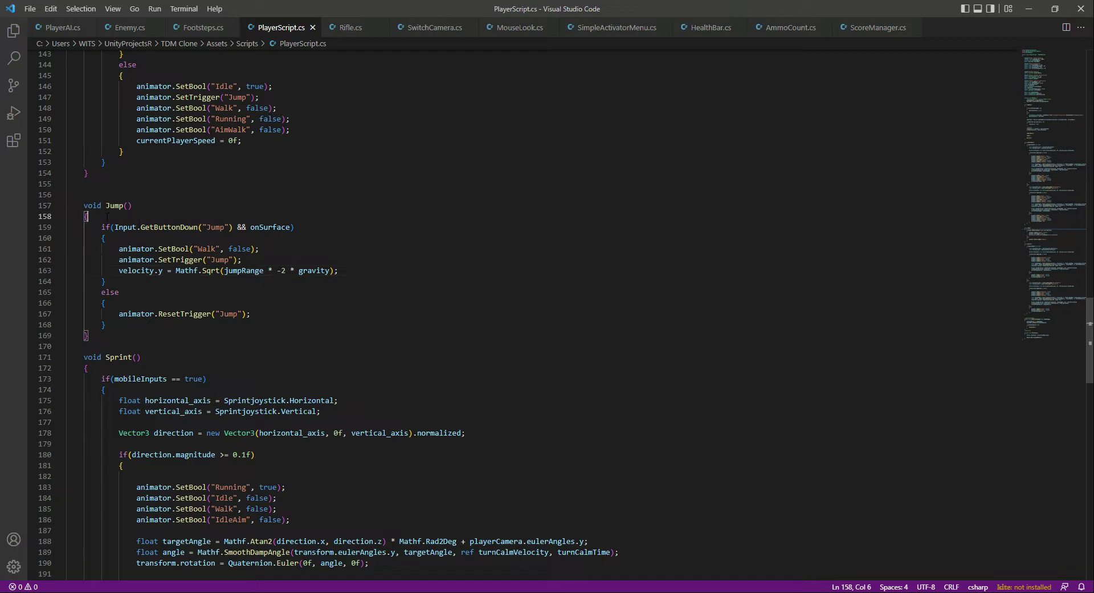
pyautogui.write('if()')
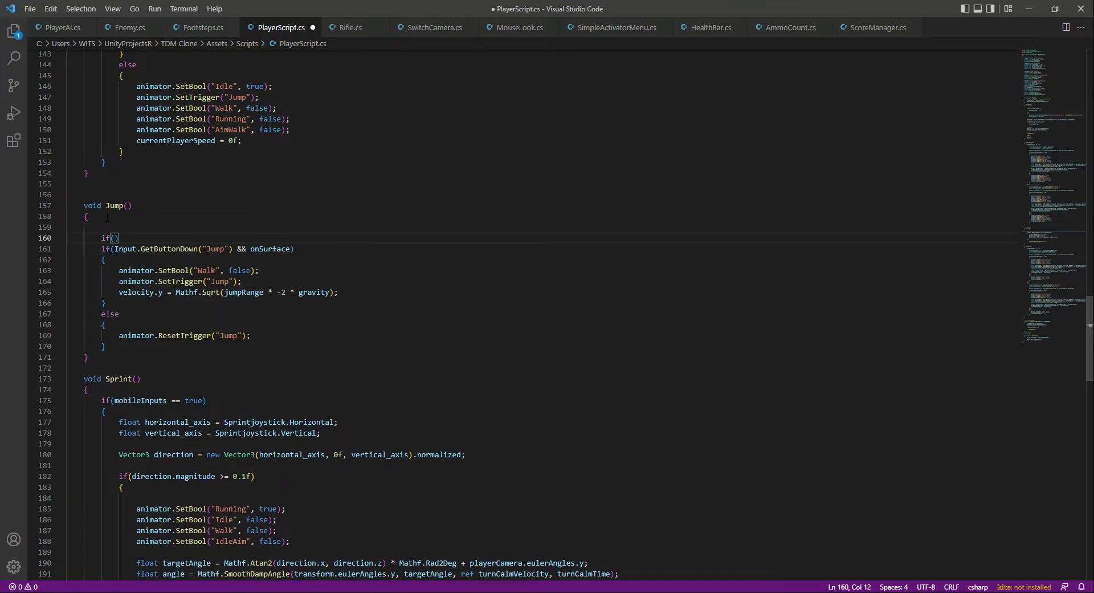
pyautogui.write('mobileInputs')
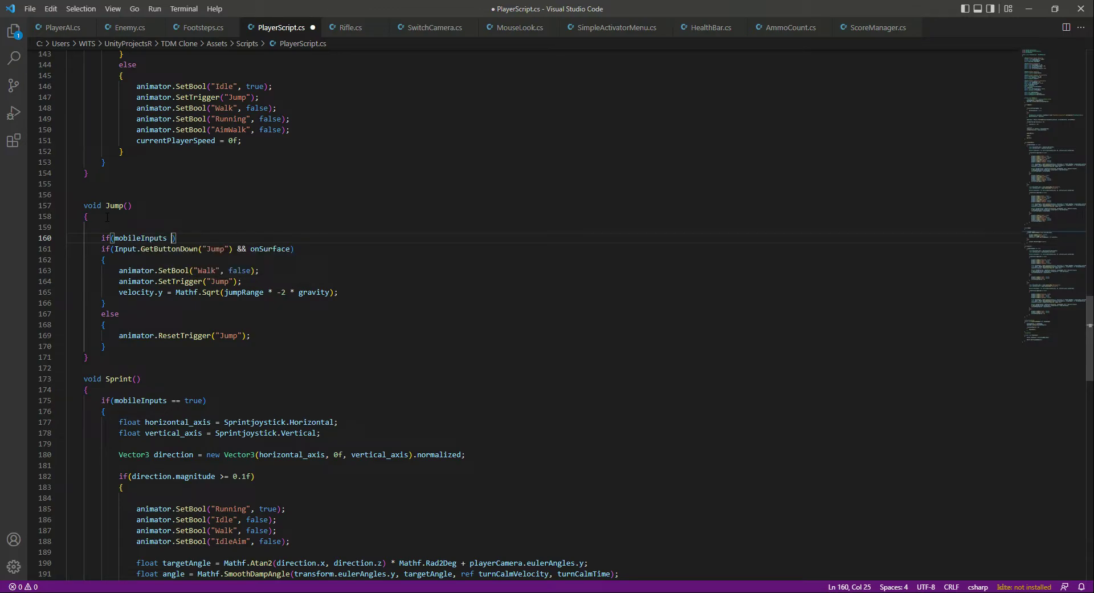
pyautogui.write('== true')
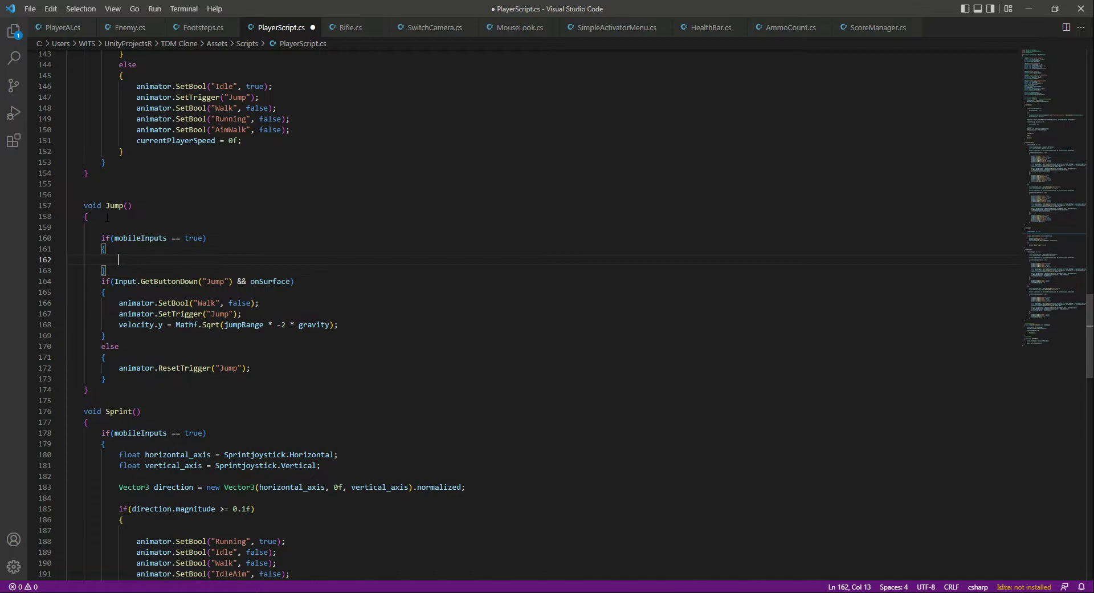
# - Wrap the original keyboard jump code in an else branch
pyautogui.write('else{')
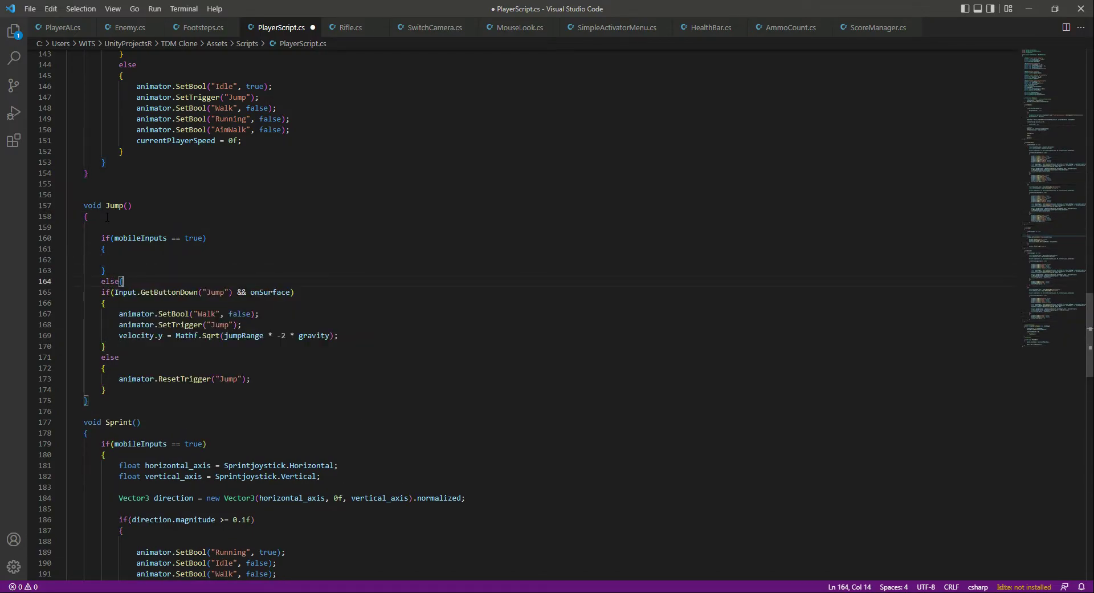
pyautogui.click(118, 356)
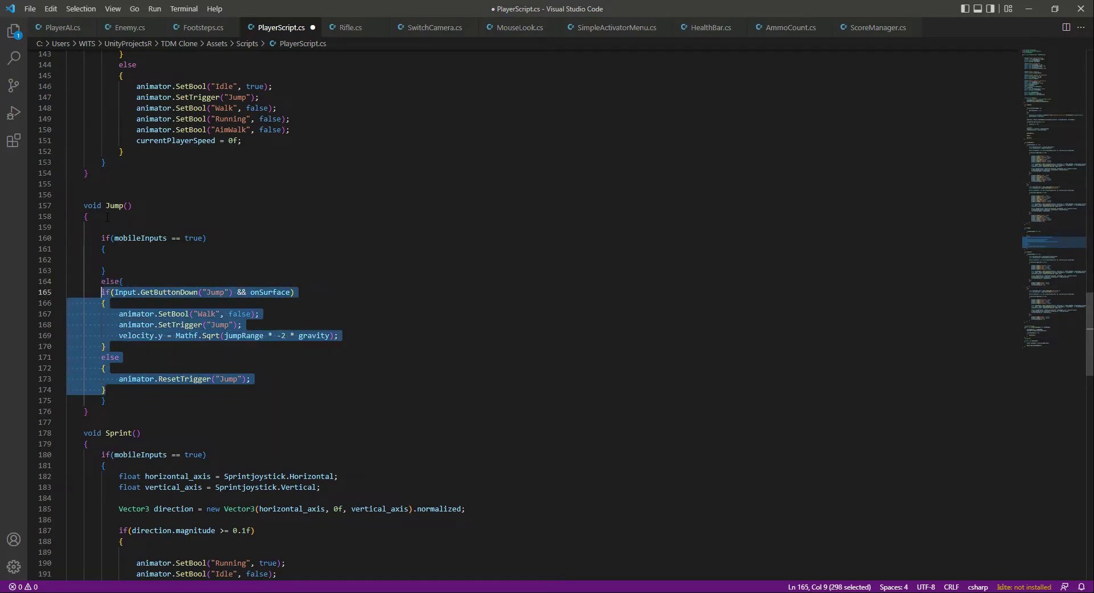
# - Make the mobile branch jump on CrossPlatformInputManager.GetButtonDown("Jump") and import UnityStandardAssets.CrossPlatformInput
pyautogui.press('Tab')
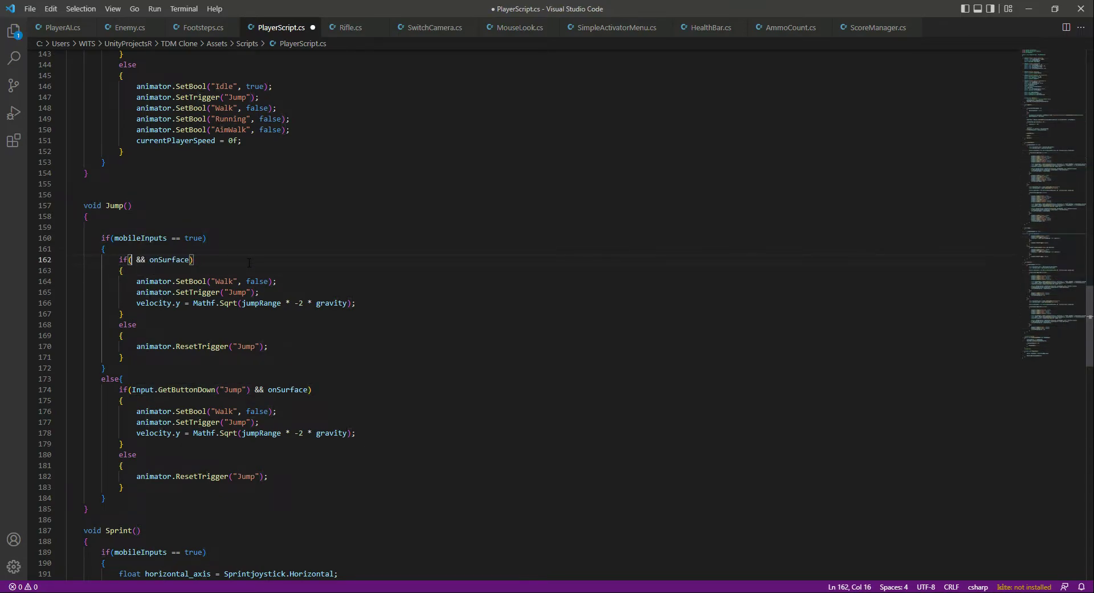
pyautogui.write('CrossPlatformInputManager.GetButtonDown("Jump")')
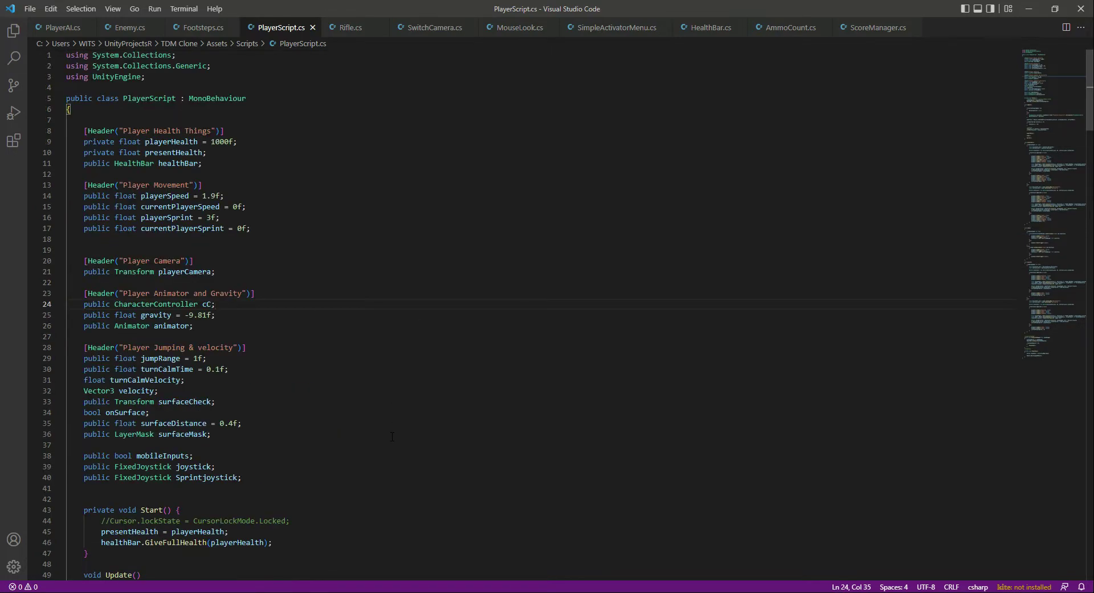
pyautogui.write('using UnityStandardAssets.CrossPlatformInput;')
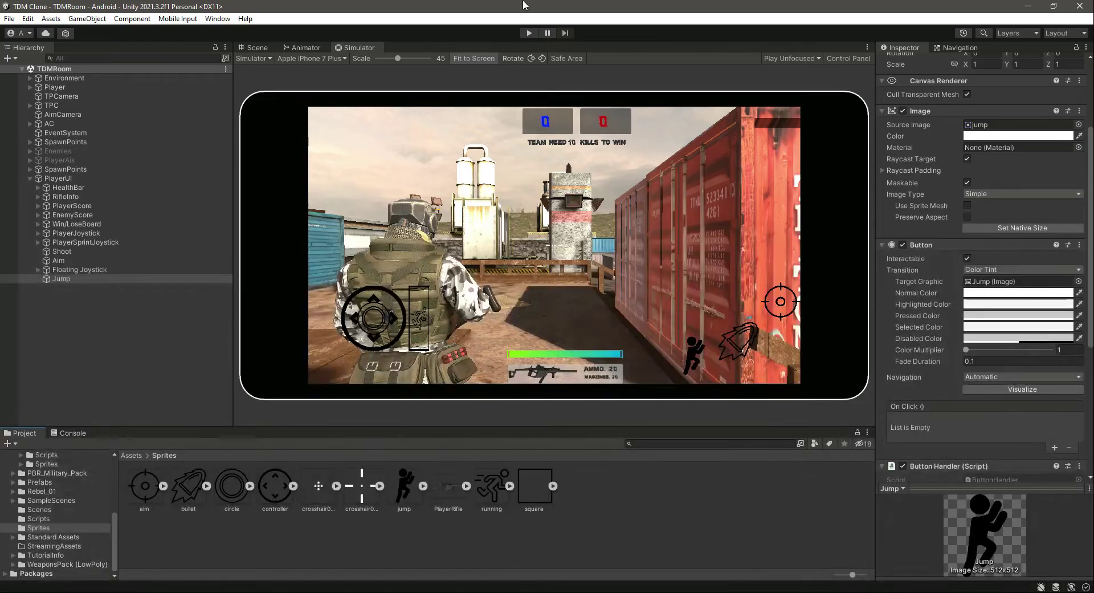
# - Play-test the jump button in the phone simulator and stop the run
pyautogui.click(528, 33)
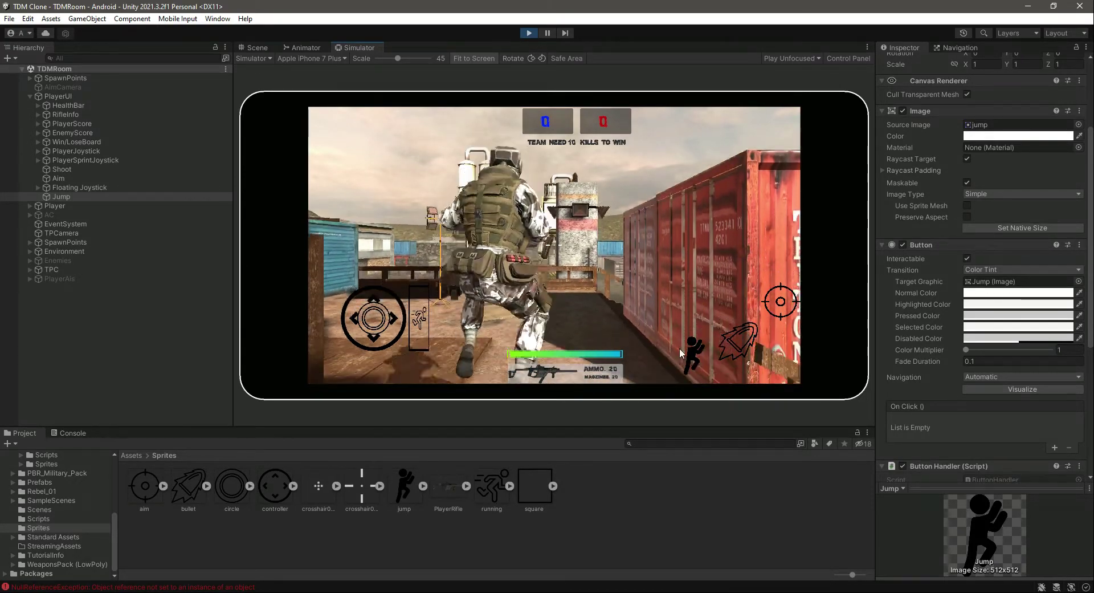
pyautogui.click(89, 178)
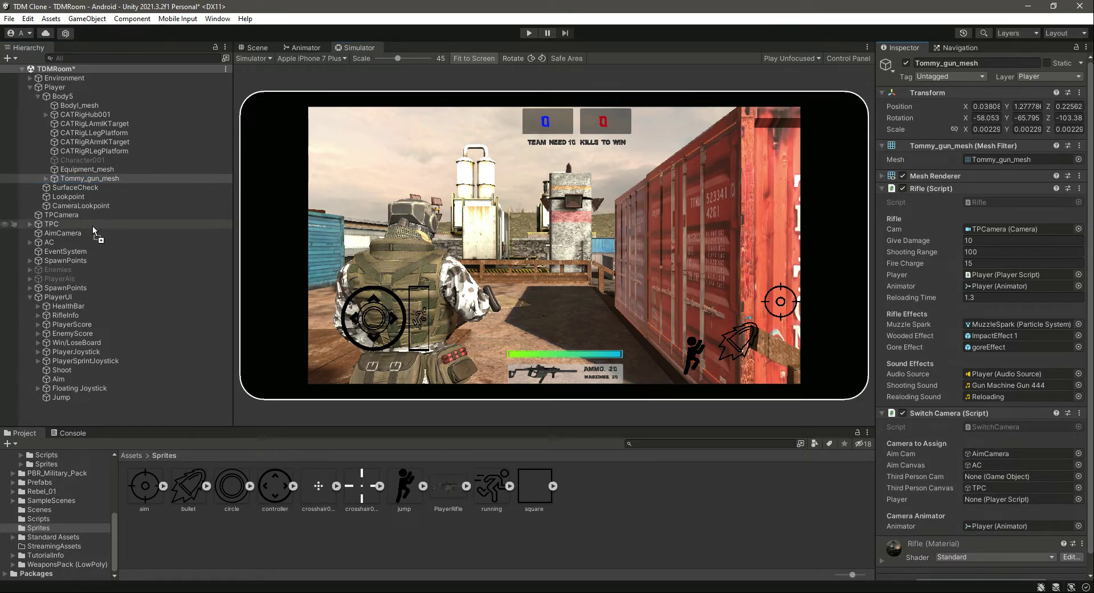
# - Assign TPCamera and Player to the gun mesh's Switch Camera script and collapse the hierarchy
pyautogui.click(1019, 476)
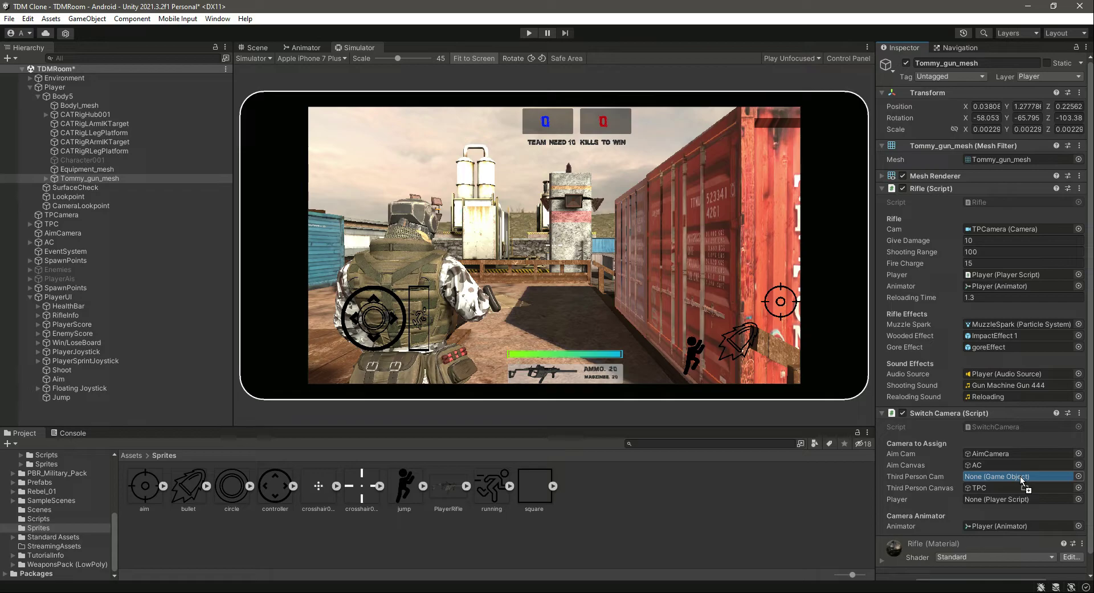
pyautogui.click(1019, 476)
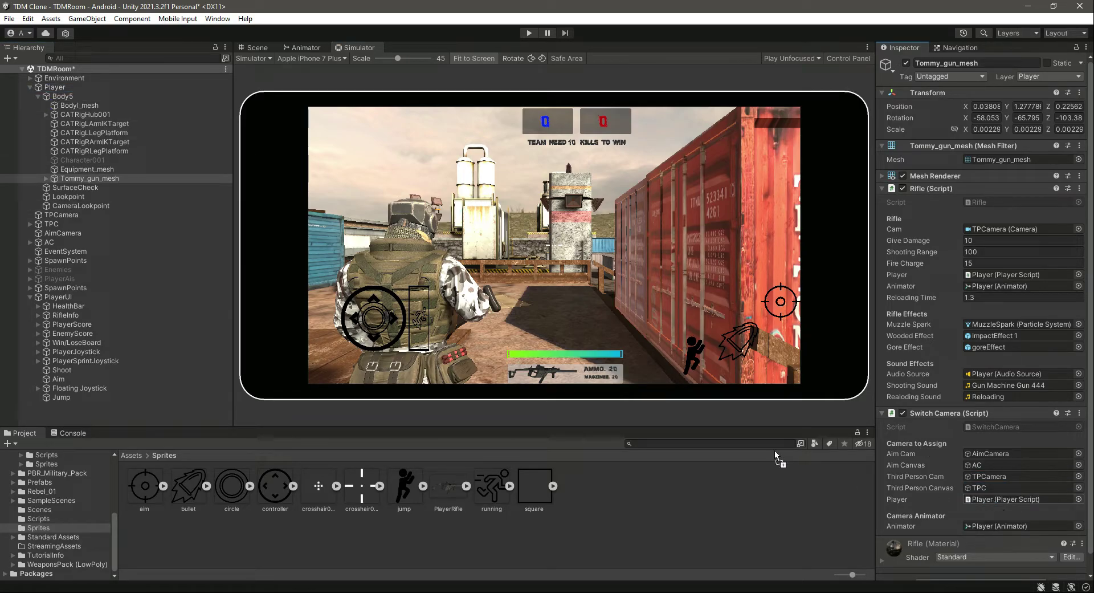
pyautogui.click(37, 87)
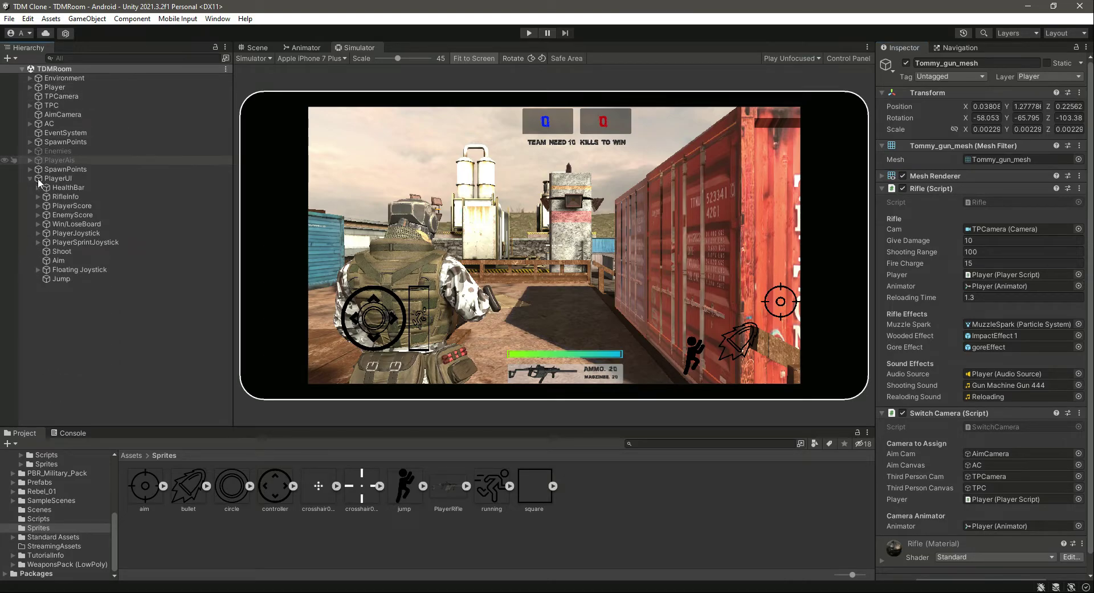
pyautogui.click(39, 178)
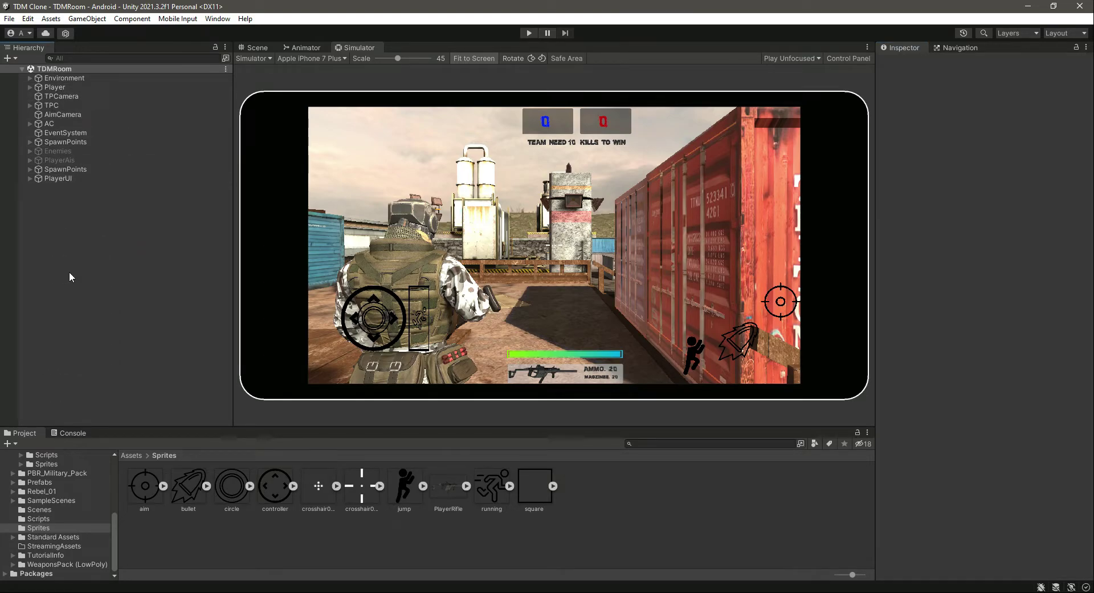
# - Lower TPCamera's Mouse Look camera sensitivity from 200 to 100, then select AimCamera
pyautogui.click(61, 96)
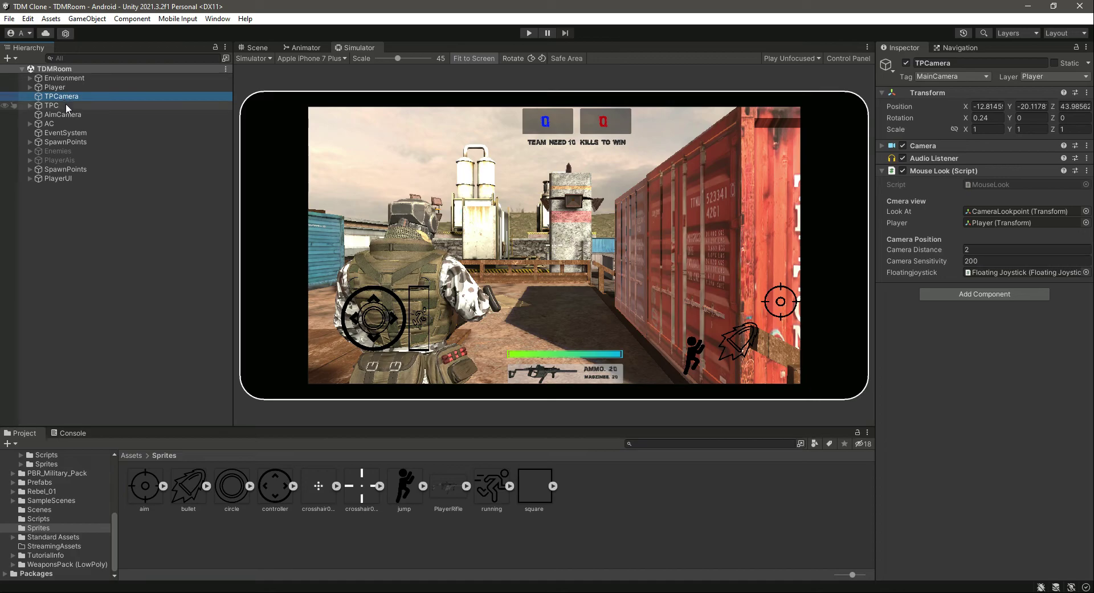
pyautogui.click(61, 114)
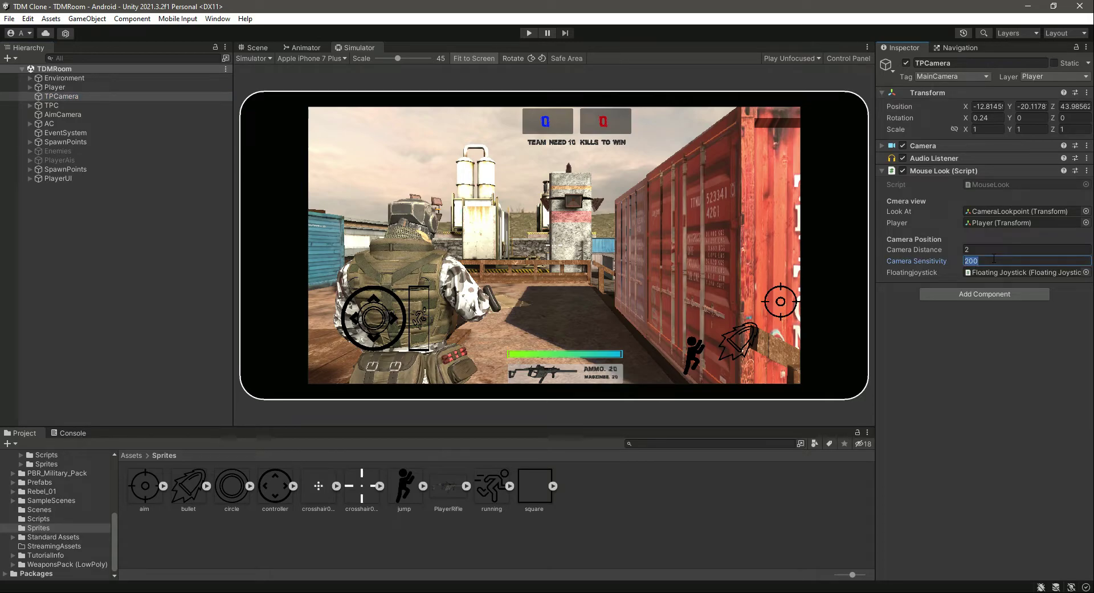
pyautogui.write('100')
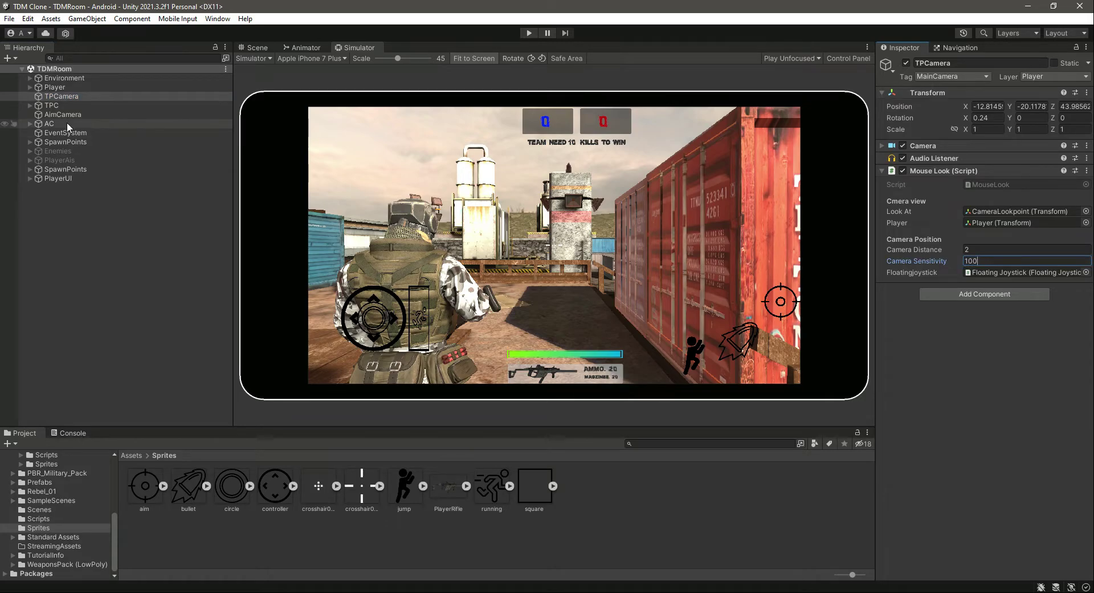
pyautogui.click(62, 114)
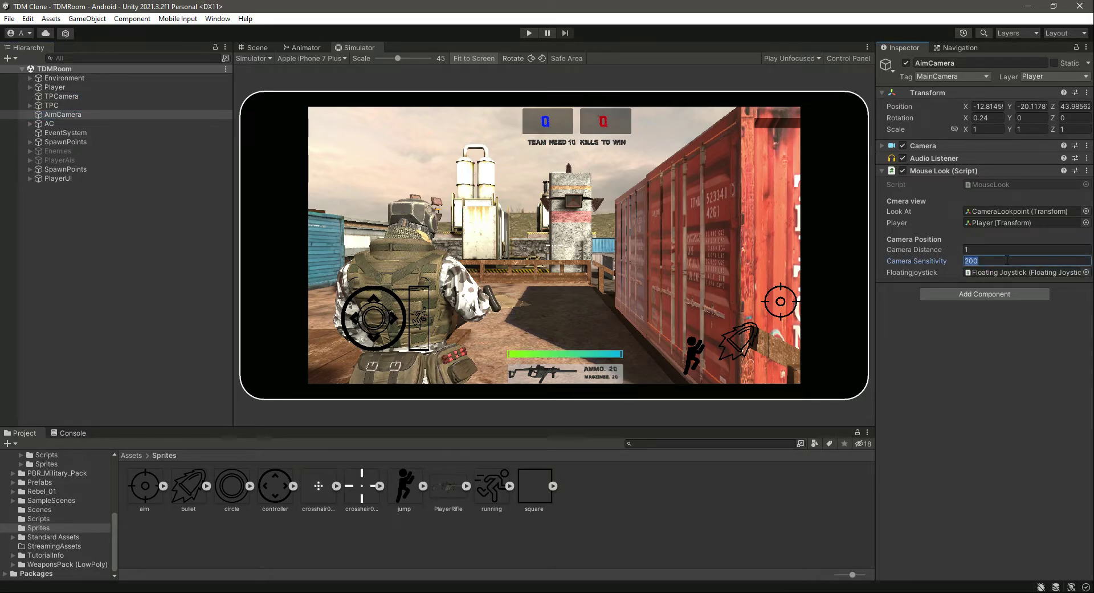